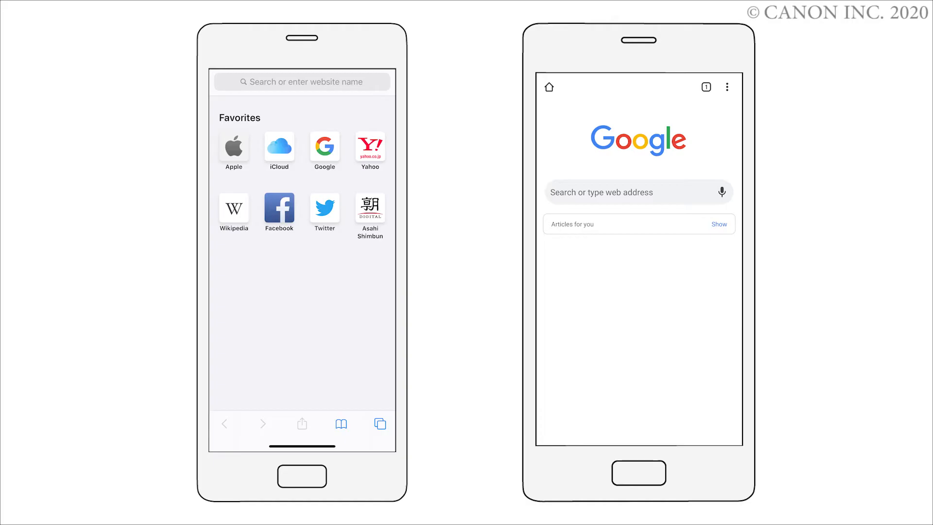
- Load the Canon IJ Setup welcome page in the phone's browser
click(301, 81)
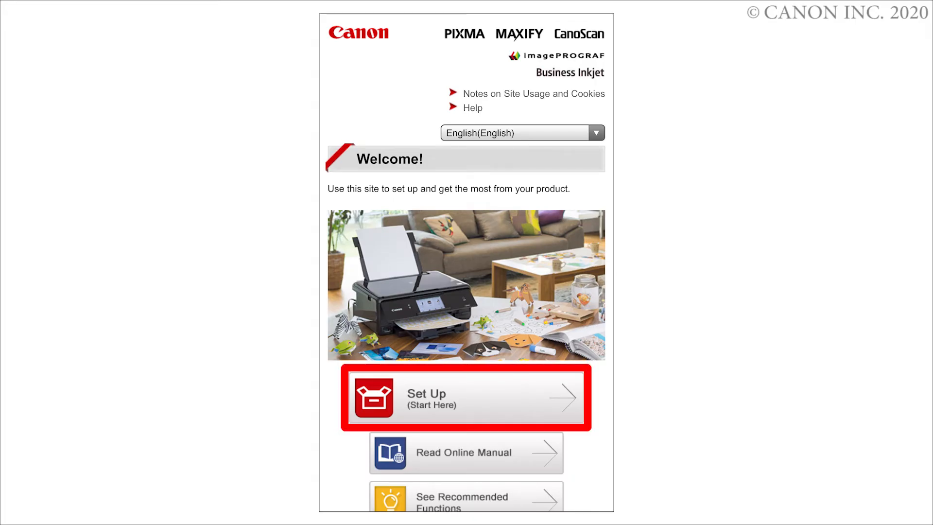
- Start product setup and enter the placeholder model name 'XXX' in the product search field
click(466, 398)
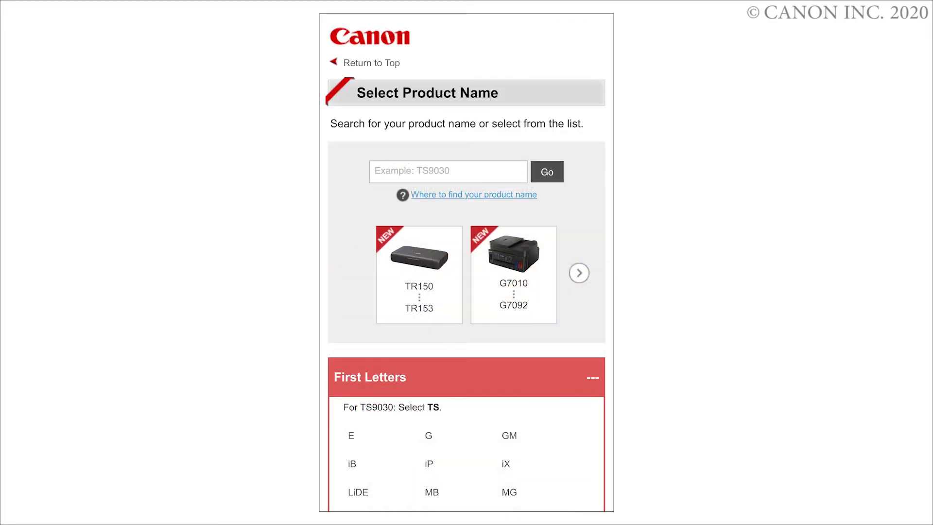
click(447, 171)
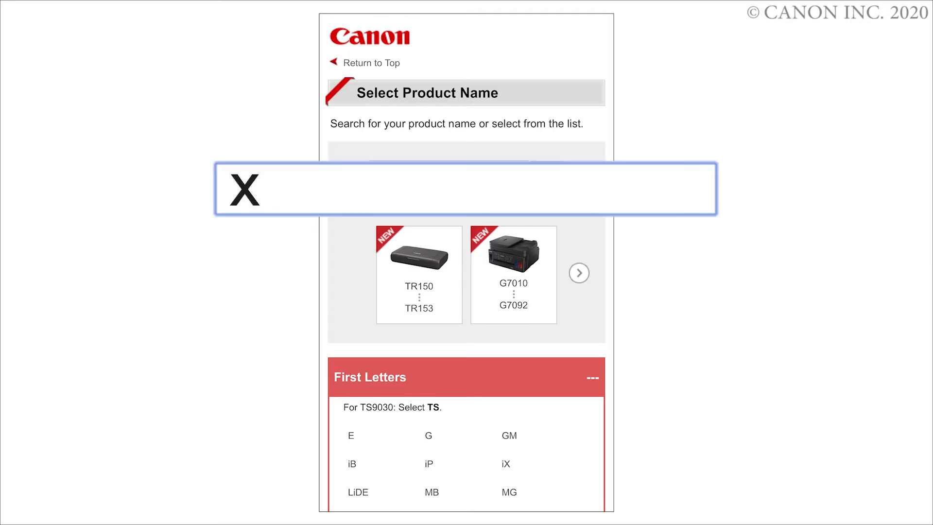
text(XXX)
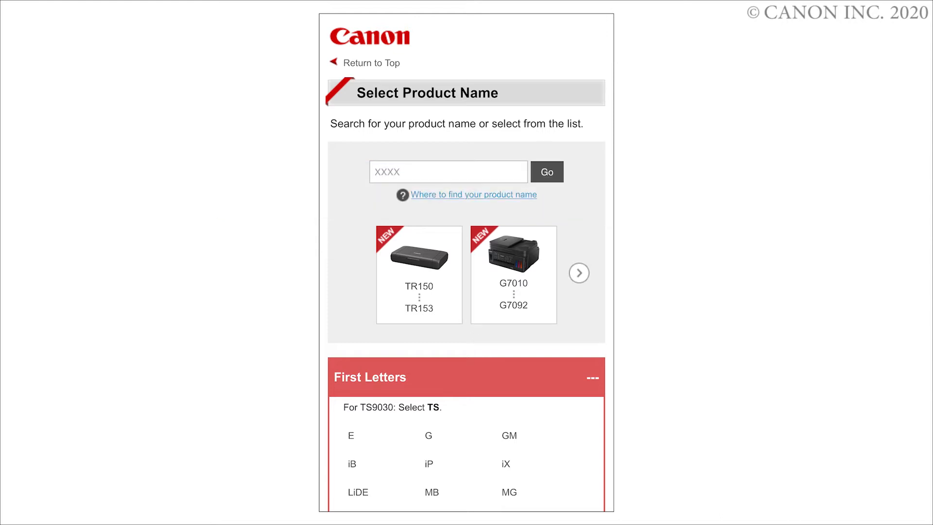
mouse_move(545, 171)
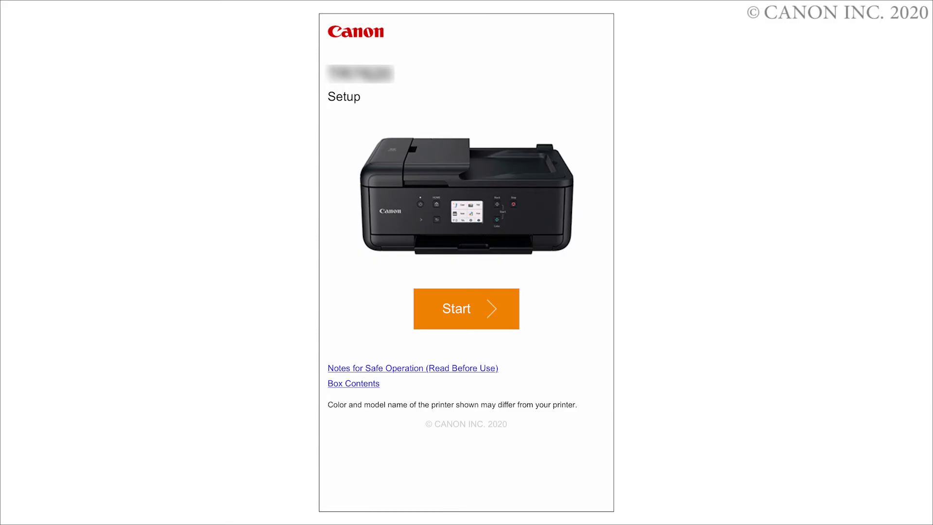
- Start the setup guide and choose connecting the printer to an Android smartphone
click(465, 308)
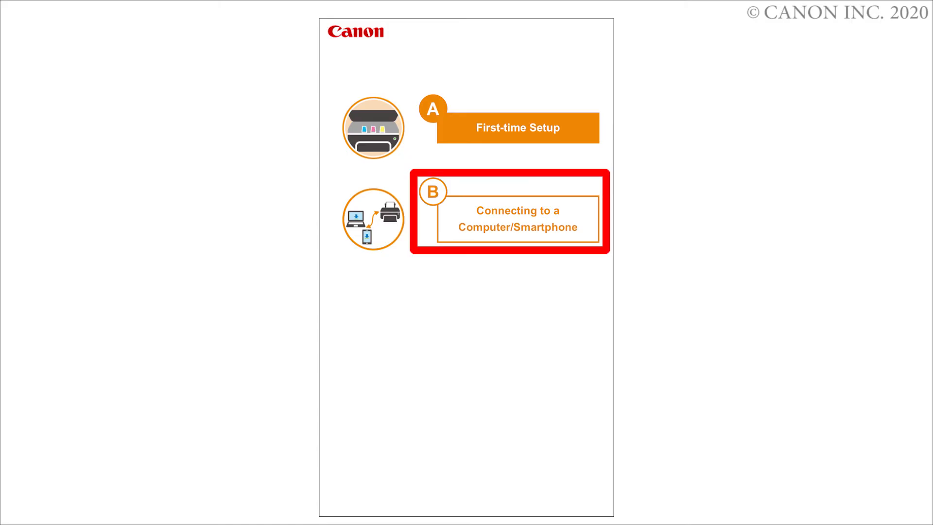
click(509, 218)
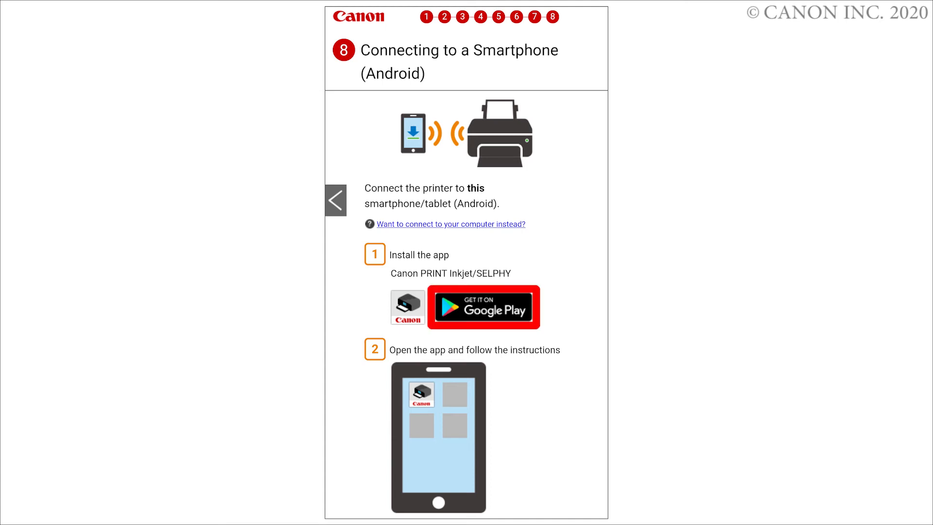
- Install Canon PRINT Inkjet/SELPHY from its Google Play page
click(483, 308)
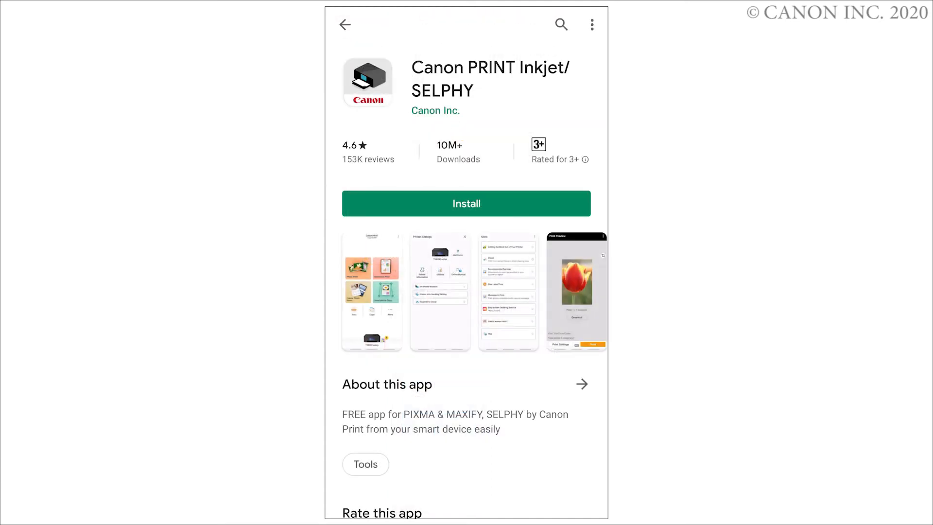
click(466, 203)
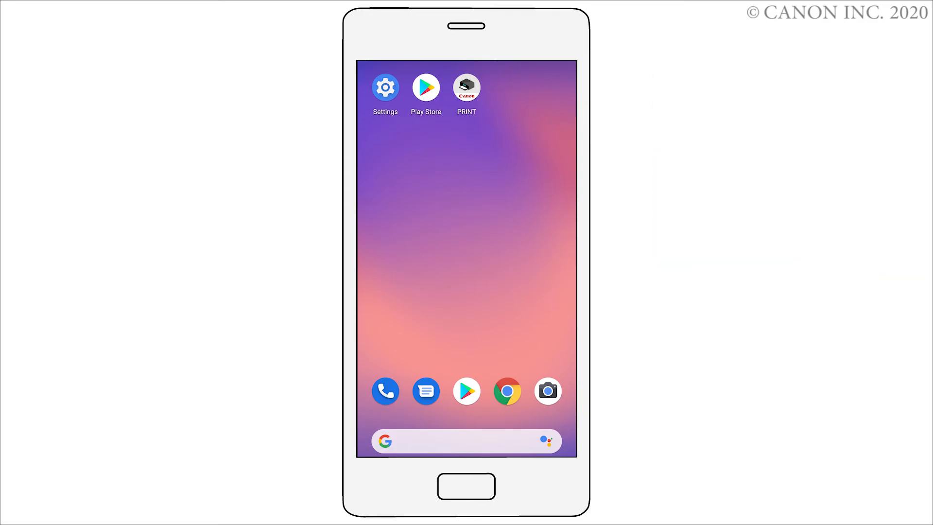
- Reach the Wi-Fi network list in the phone's Settings
click(384, 87)
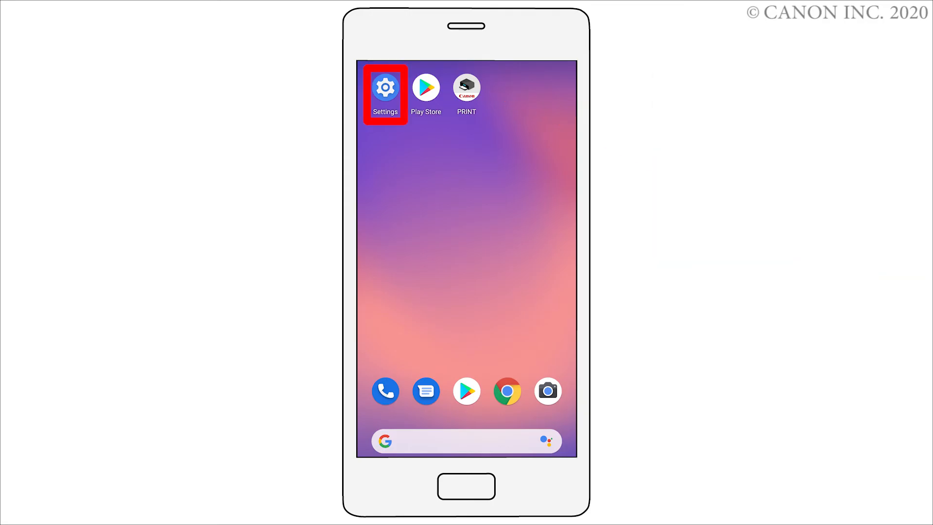
click(385, 87)
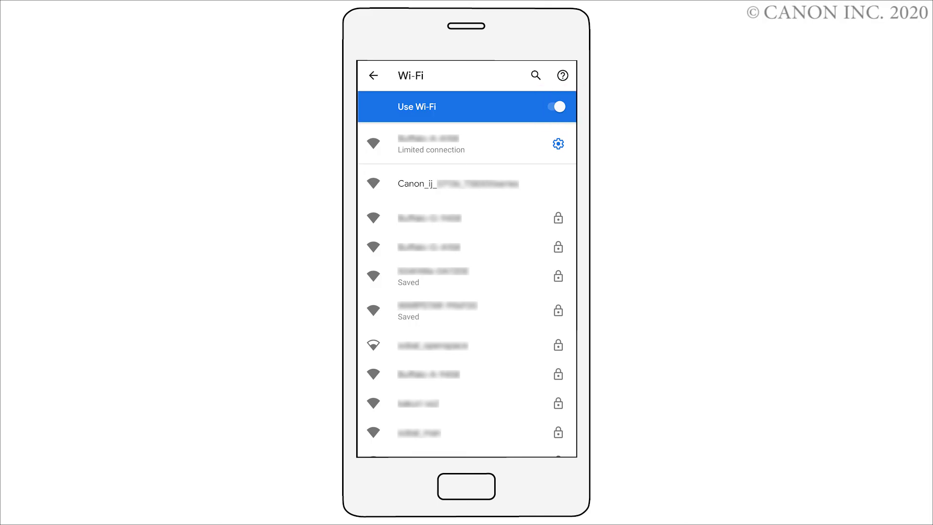
- Join the printer's Canon_ij_ network, return to the home screen and launch Canon PRINT
click(457, 184)
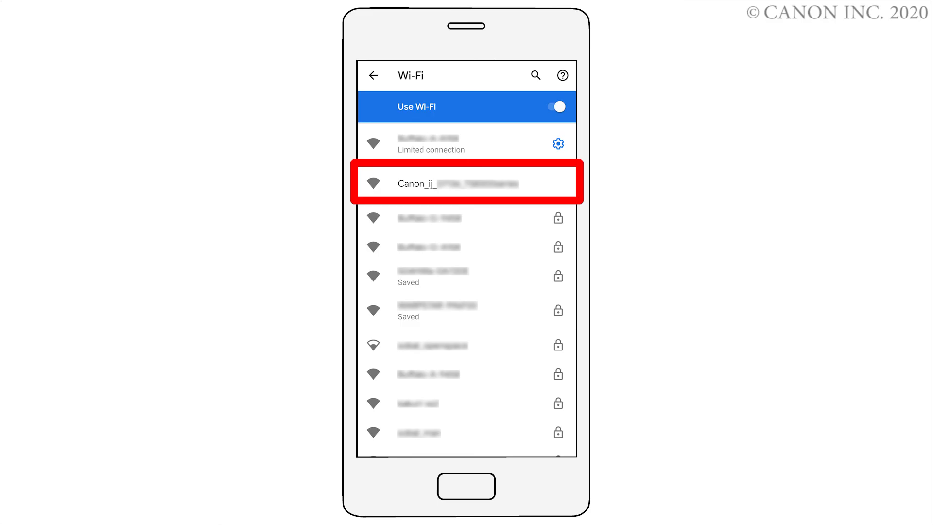
click(468, 182)
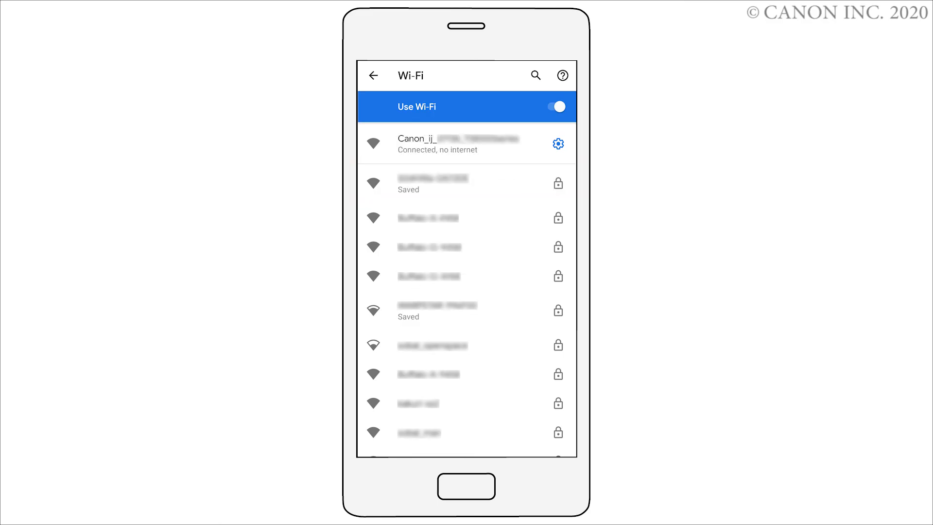
click(466, 143)
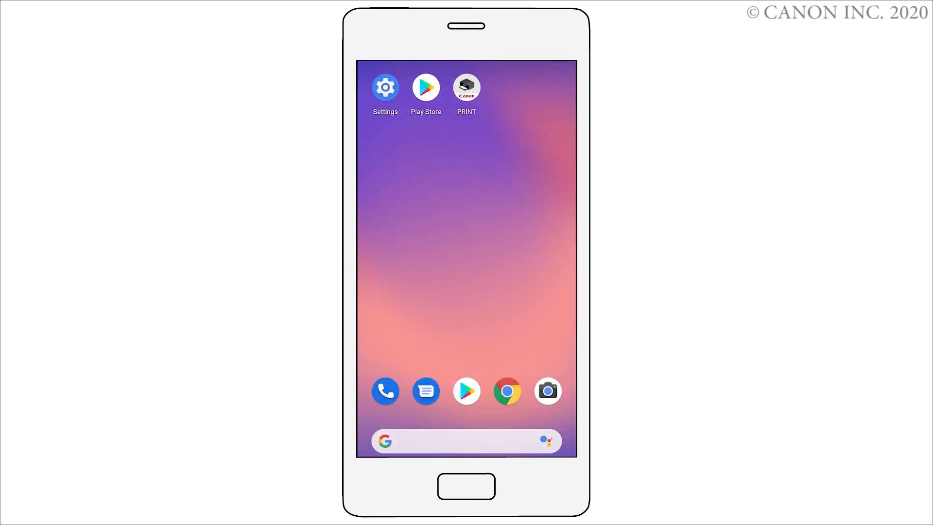
click(467, 87)
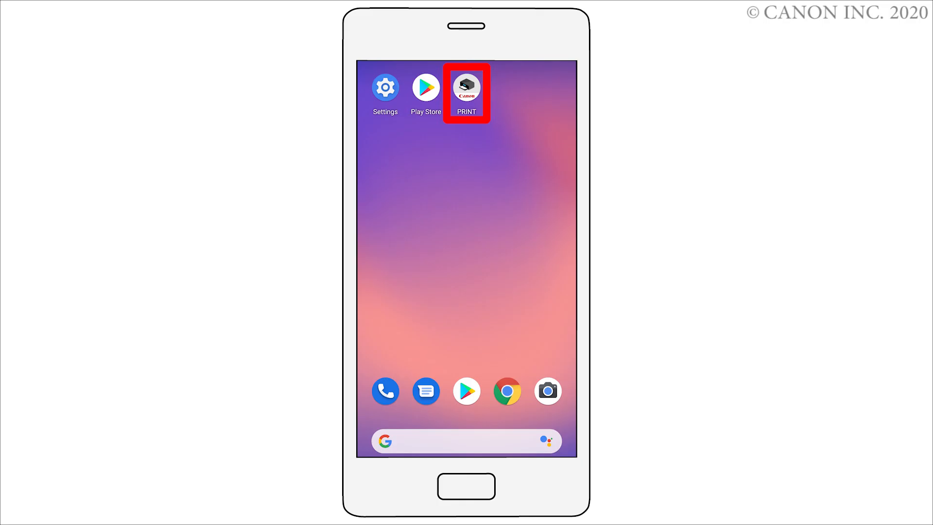